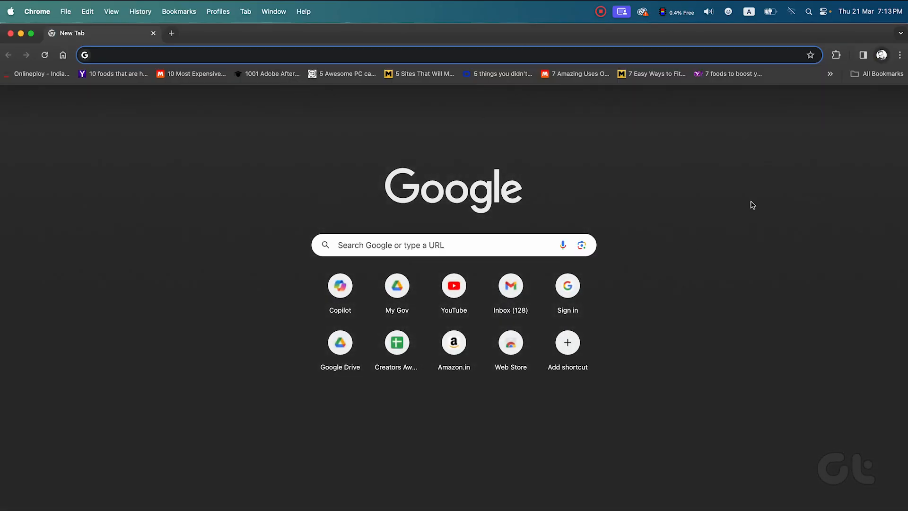
# - Open Chrome Settings from the three-dot menu
pyautogui.click(893, 55)
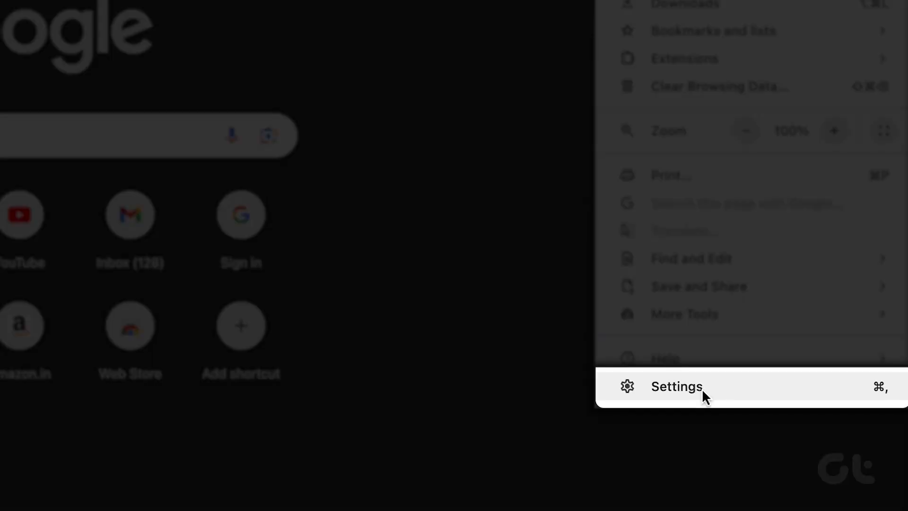
pyautogui.click(675, 386)
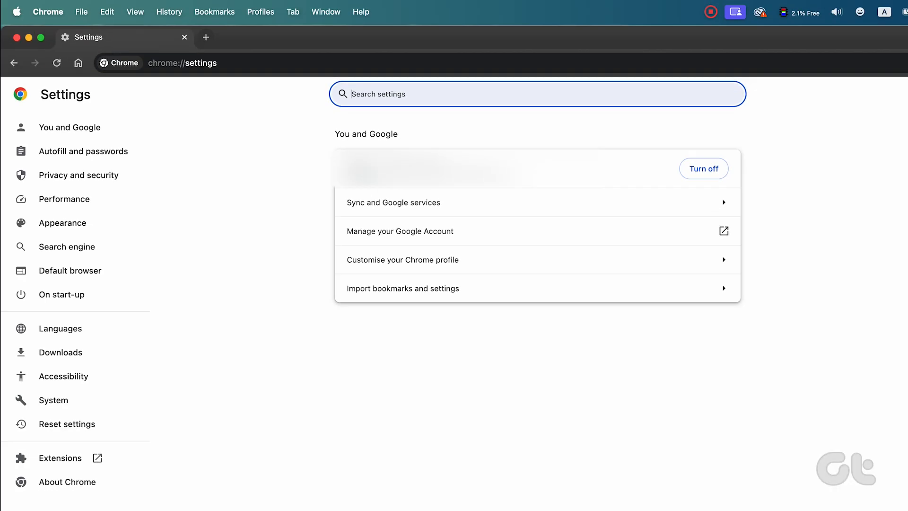
# - Reach an empty Add search engine form via Manage search engines and site search
pyautogui.click(66, 246)
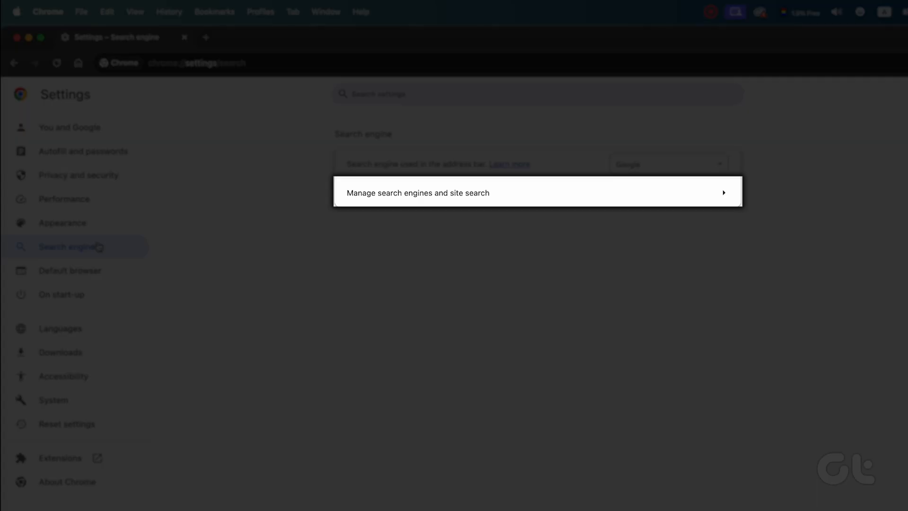
pyautogui.moveTo(263, 186)
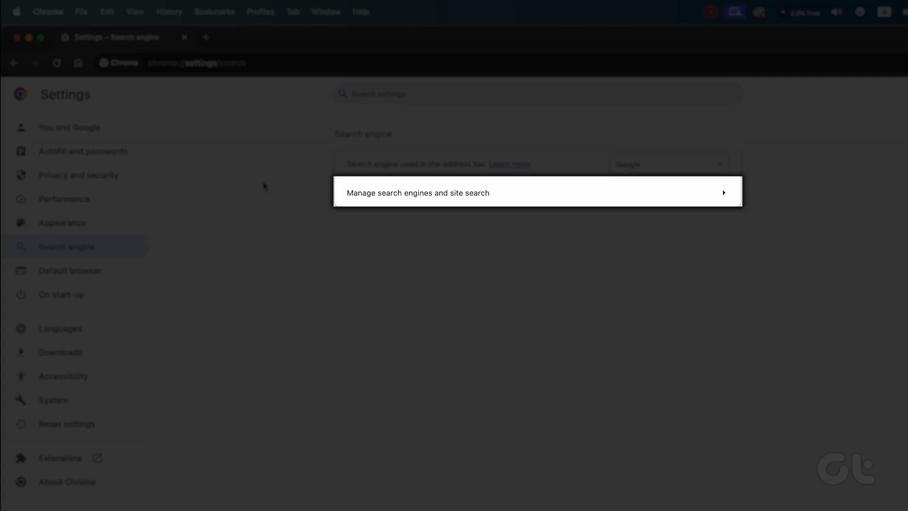
pyautogui.click(417, 192)
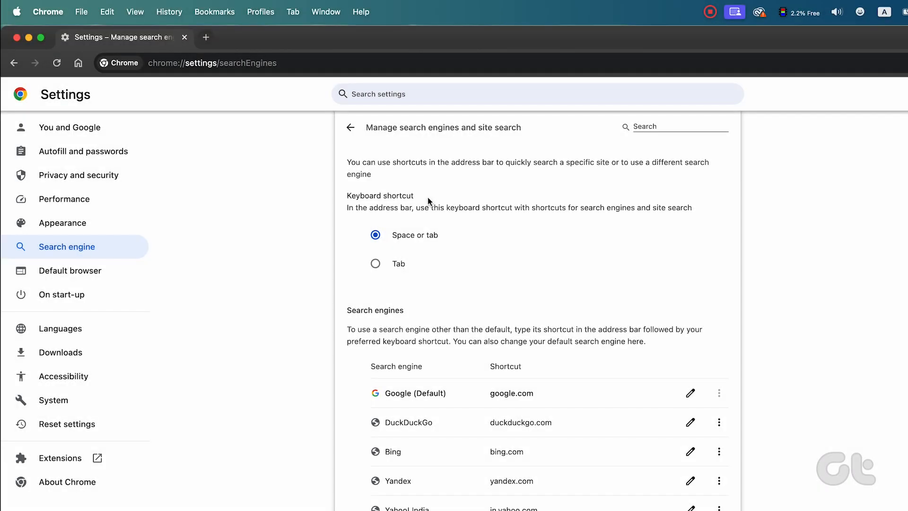
pyautogui.scroll(-3)
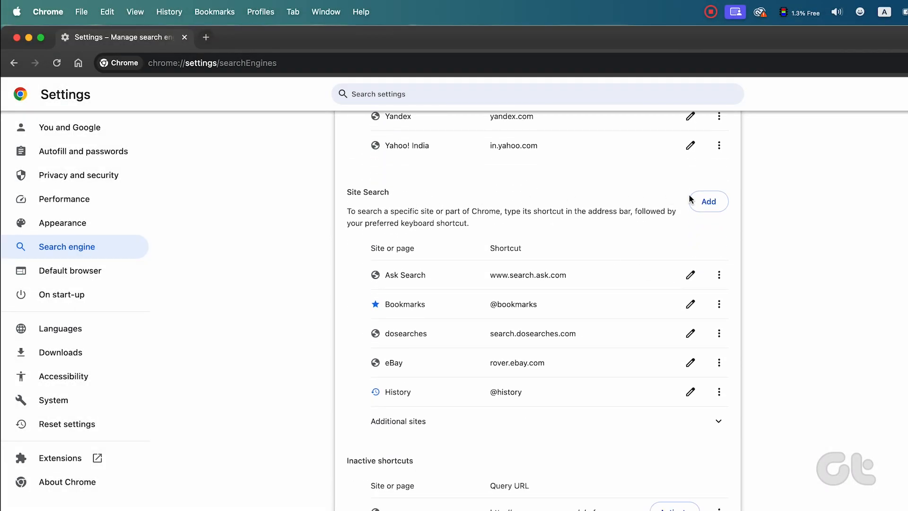
pyautogui.click(709, 202)
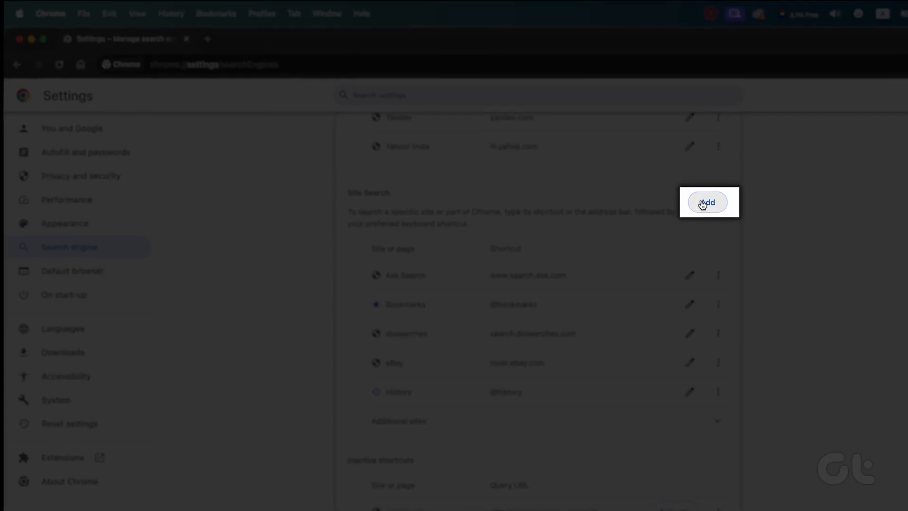
pyautogui.click(707, 202)
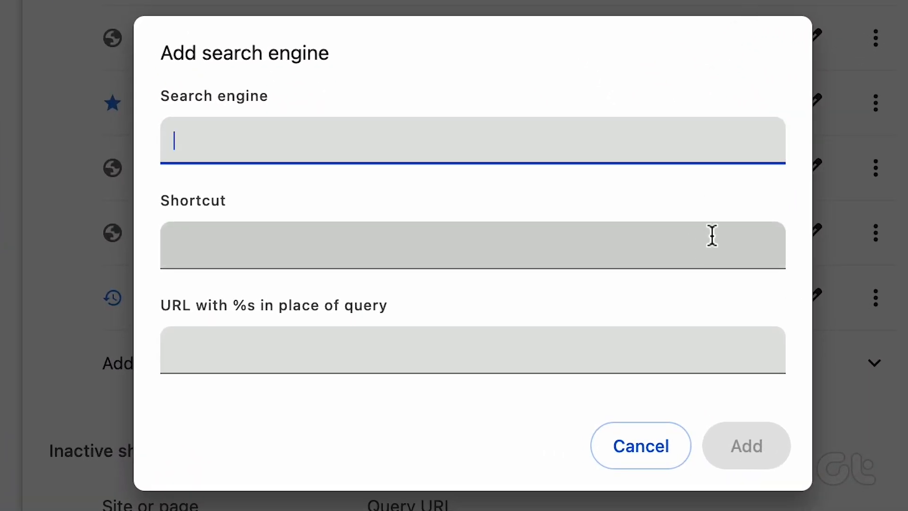
pyautogui.write('DuckDuckGo')
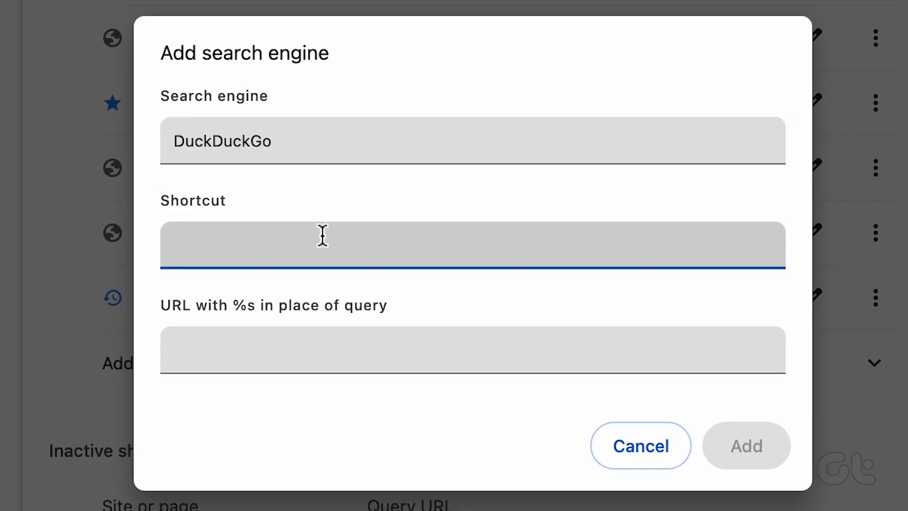
pyautogui.write('Duck')
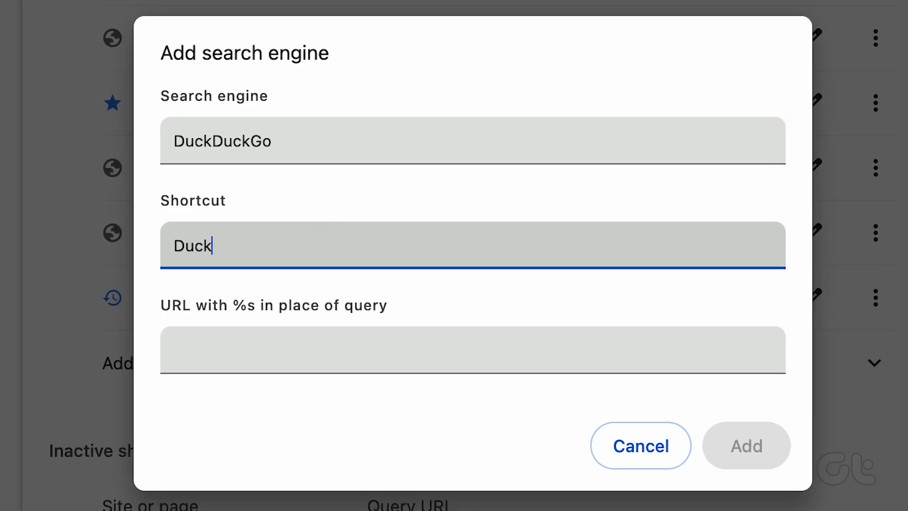
pyautogui.write('www.duckduckgo.com')
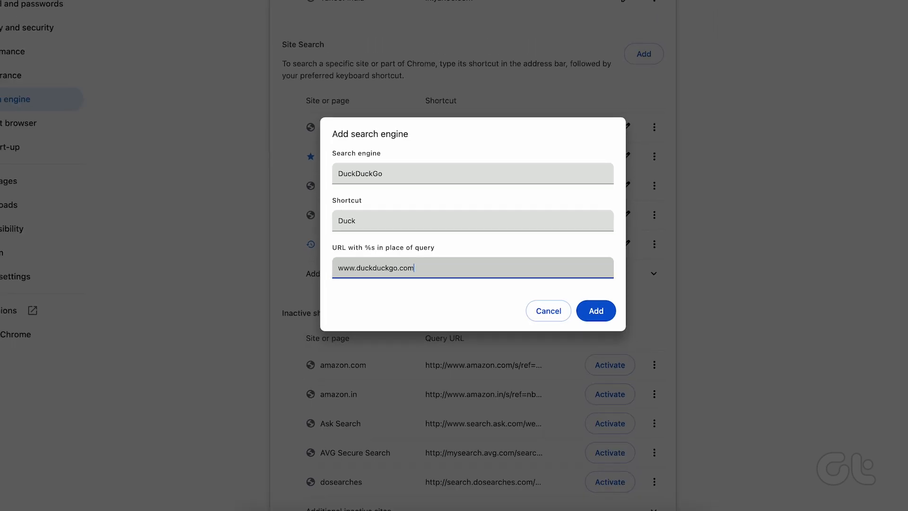
pyautogui.click(595, 310)
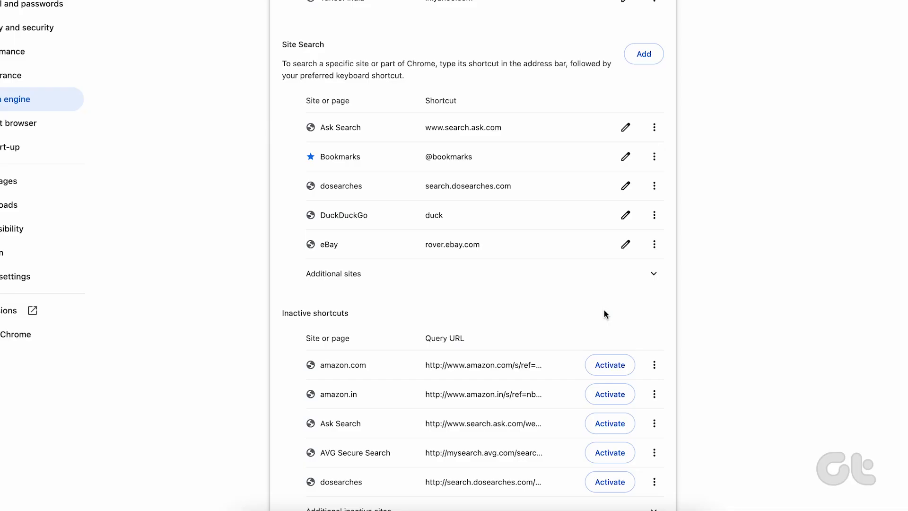